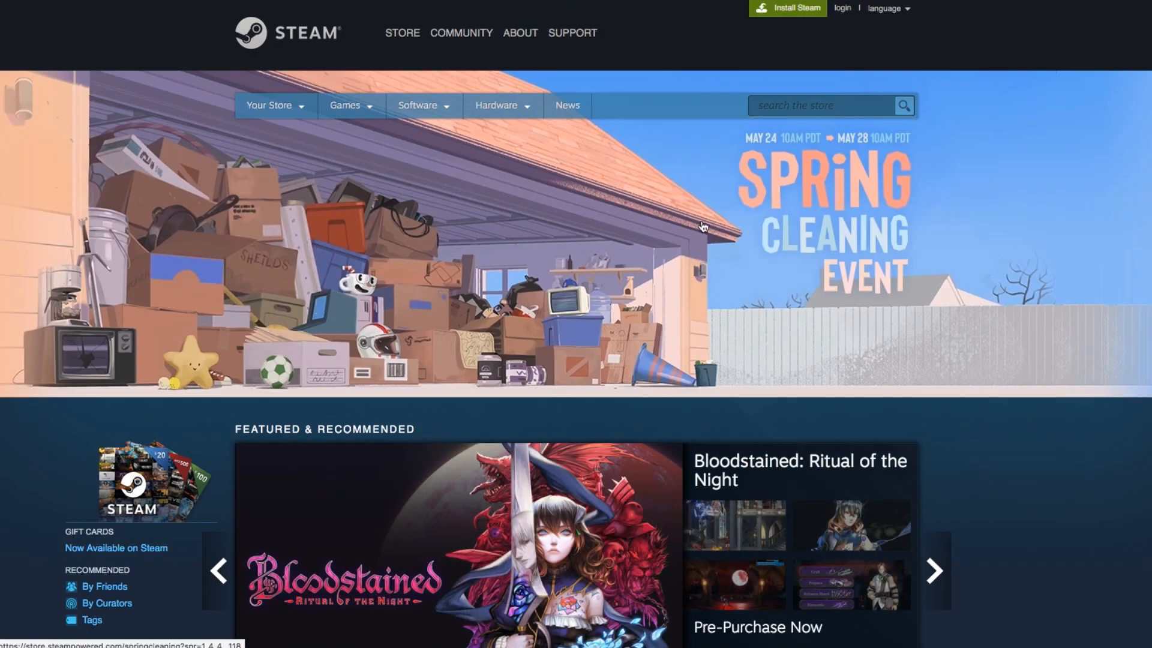
# Search 'bluetooth settings' from the taskbar and open Bluetooth and other devices settings
pyautogui.scroll(-3)
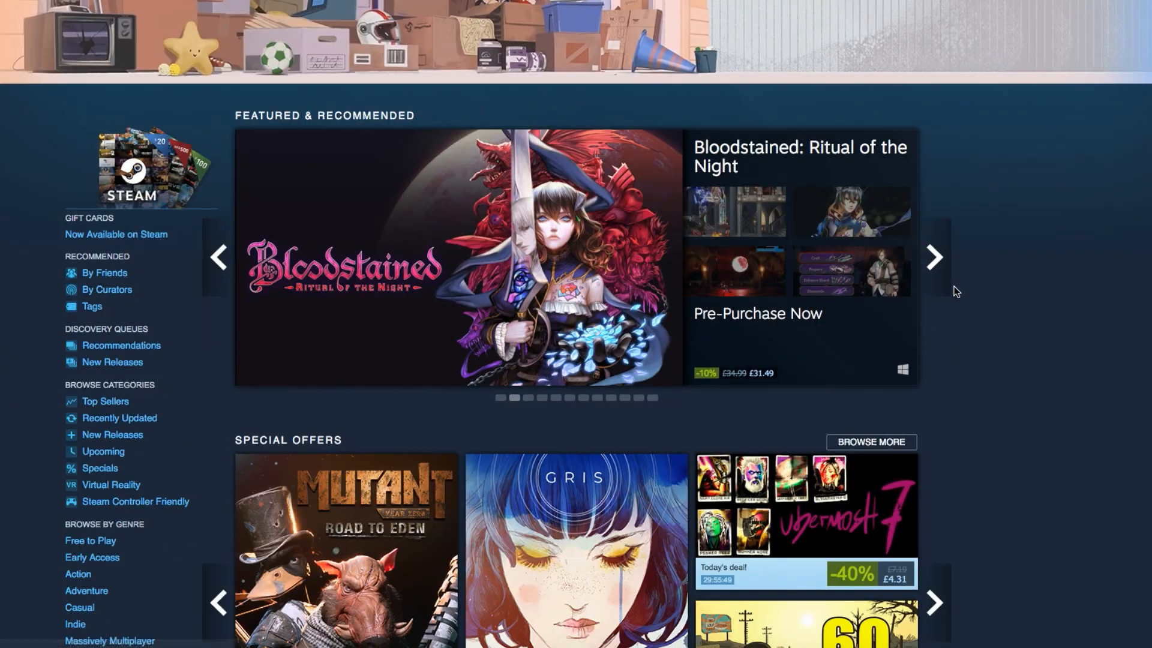
pyautogui.scroll(-3)
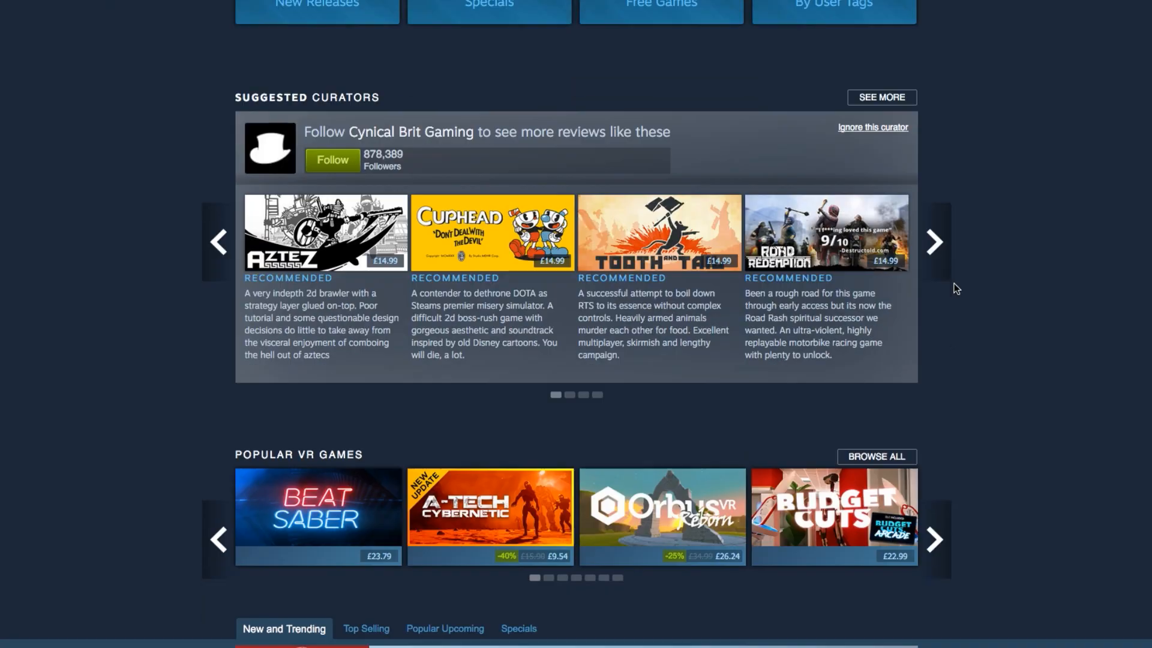
pyautogui.scroll(-3)
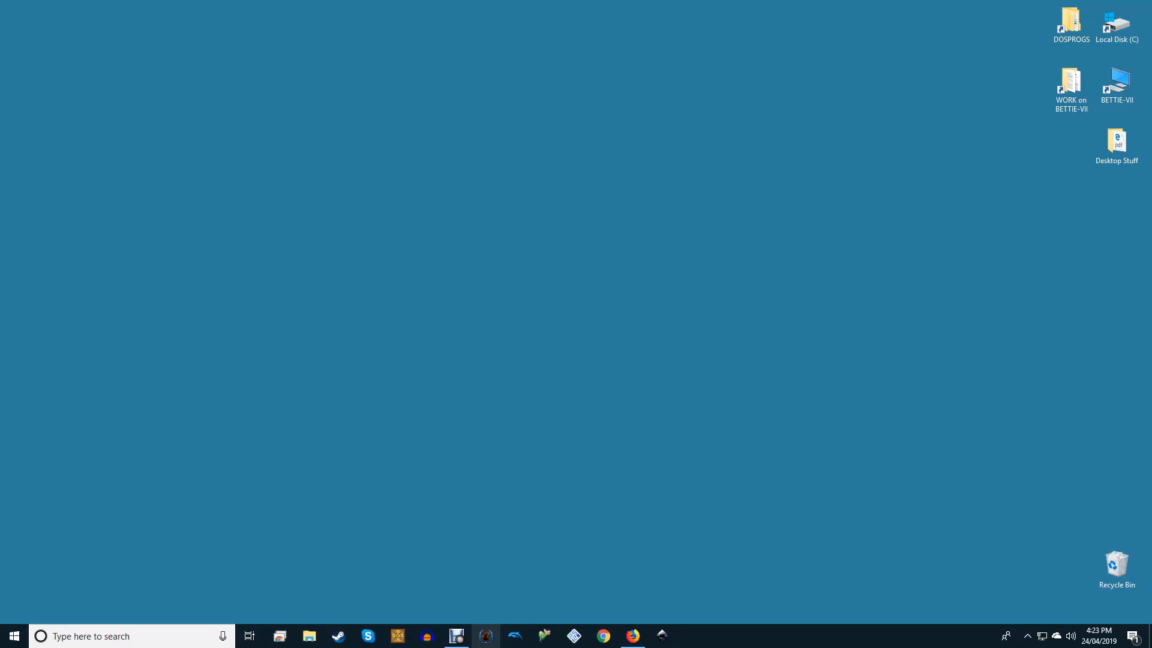
pyautogui.write('bluetooth settings')
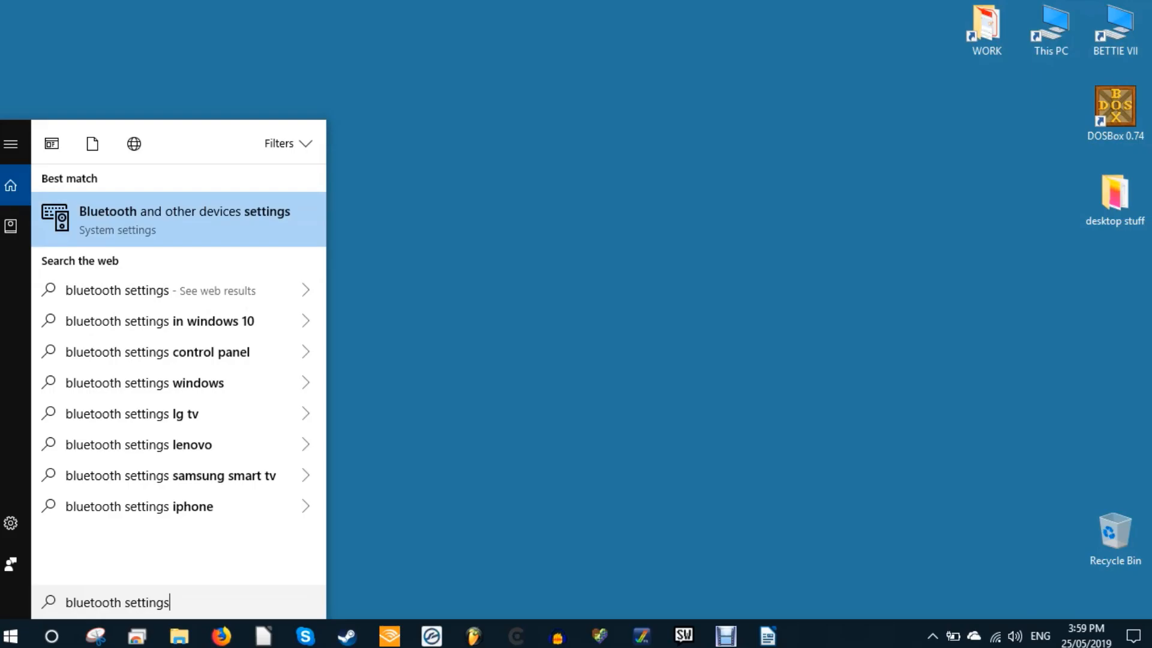
pyautogui.click(183, 218)
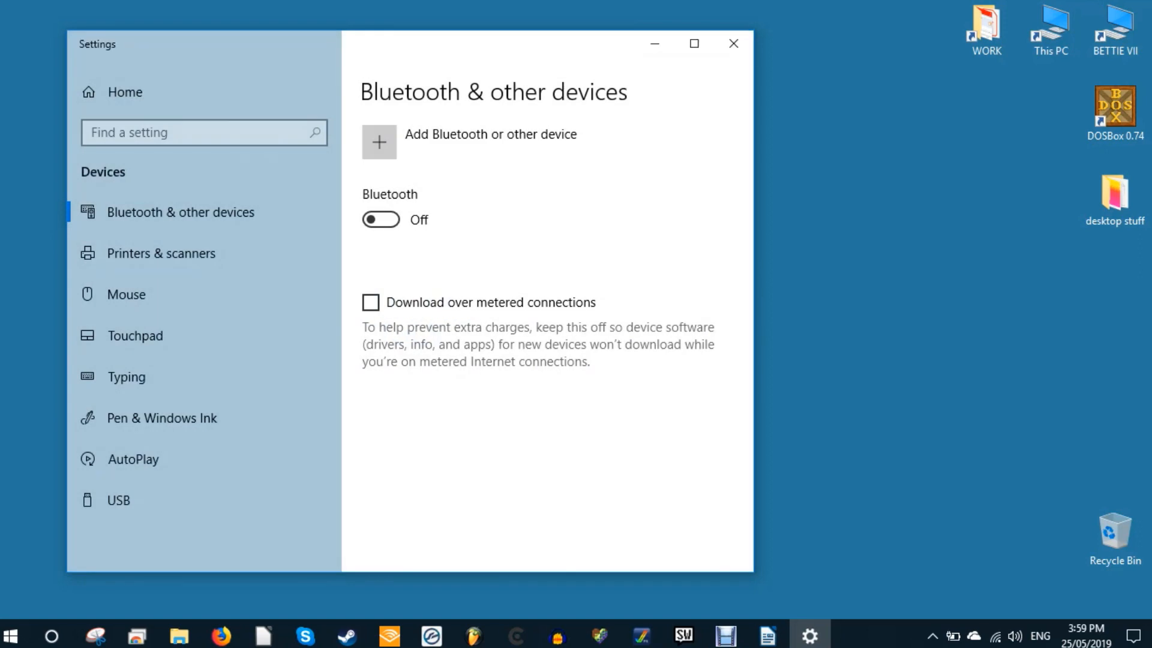
# Start adding a Bluetooth device so the Wireless Controller is discovered
pyautogui.scroll(-3)
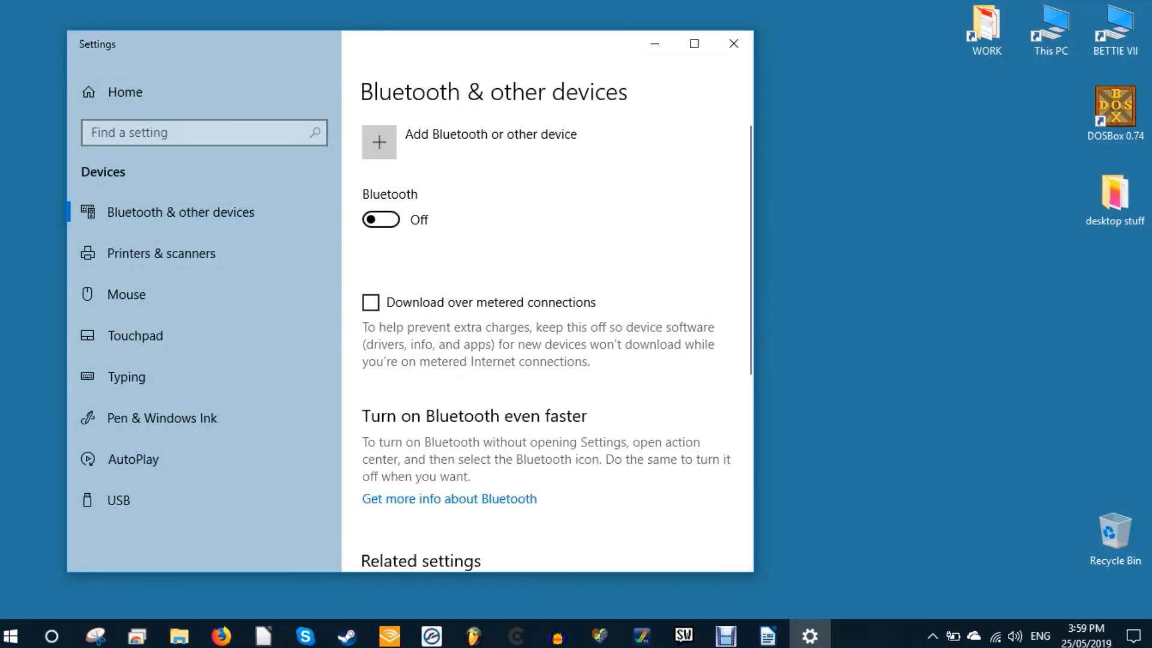
pyautogui.click(380, 218)
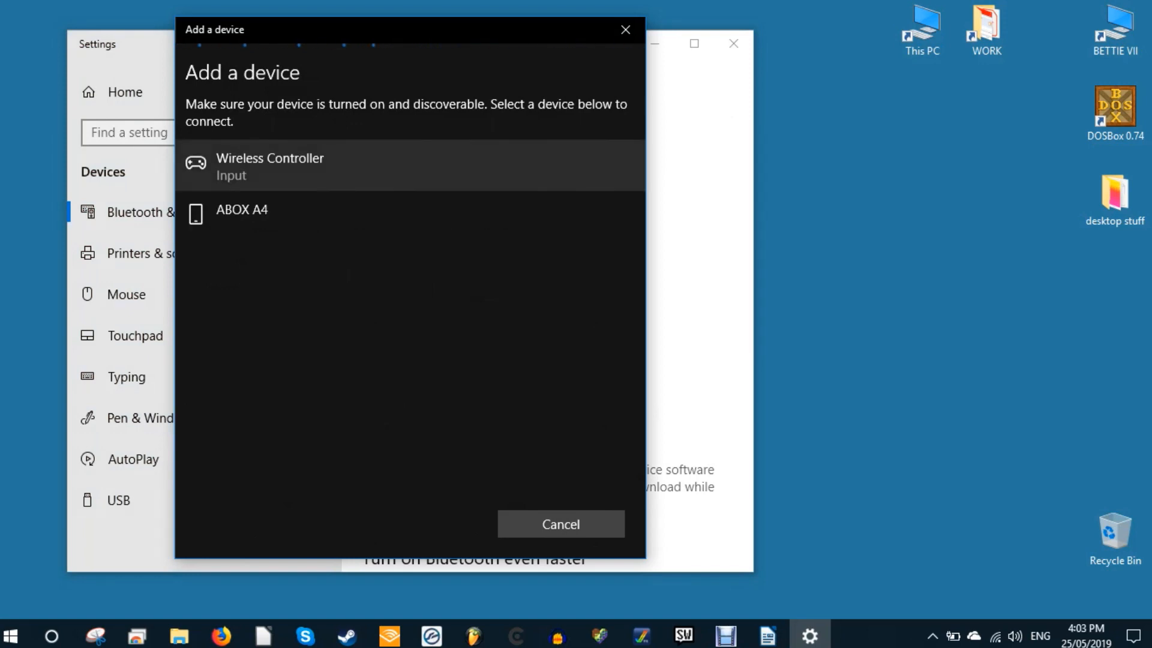
# Pair the Wireless Controller and confirm it shows as Connected
pyautogui.click(270, 165)
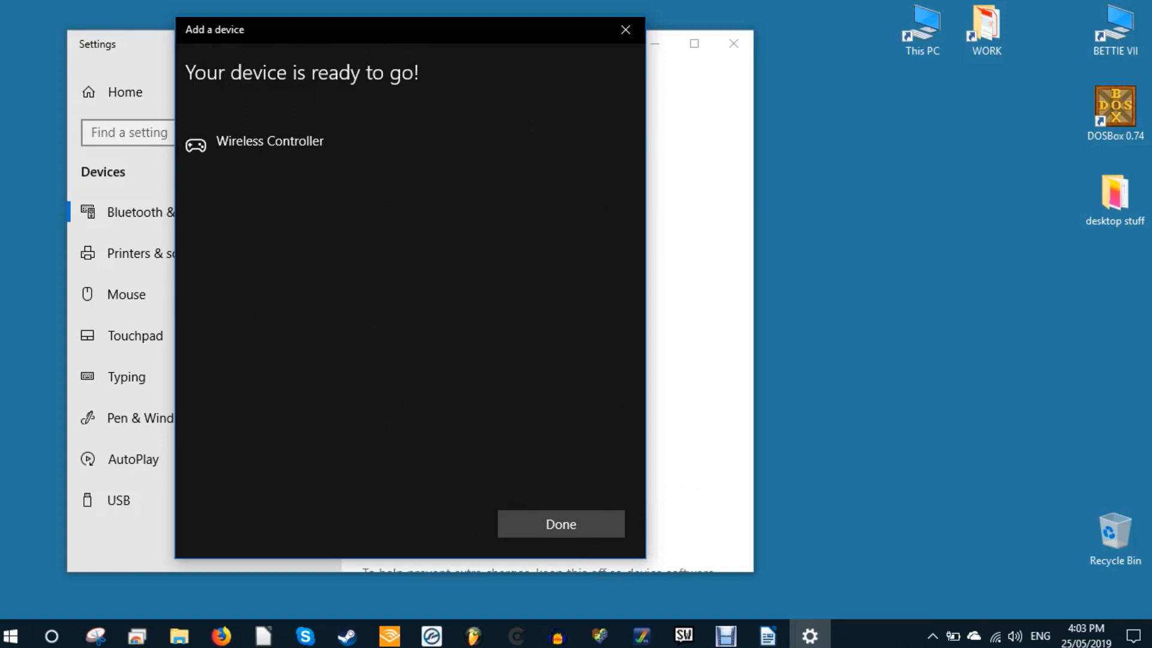
pyautogui.click(560, 524)
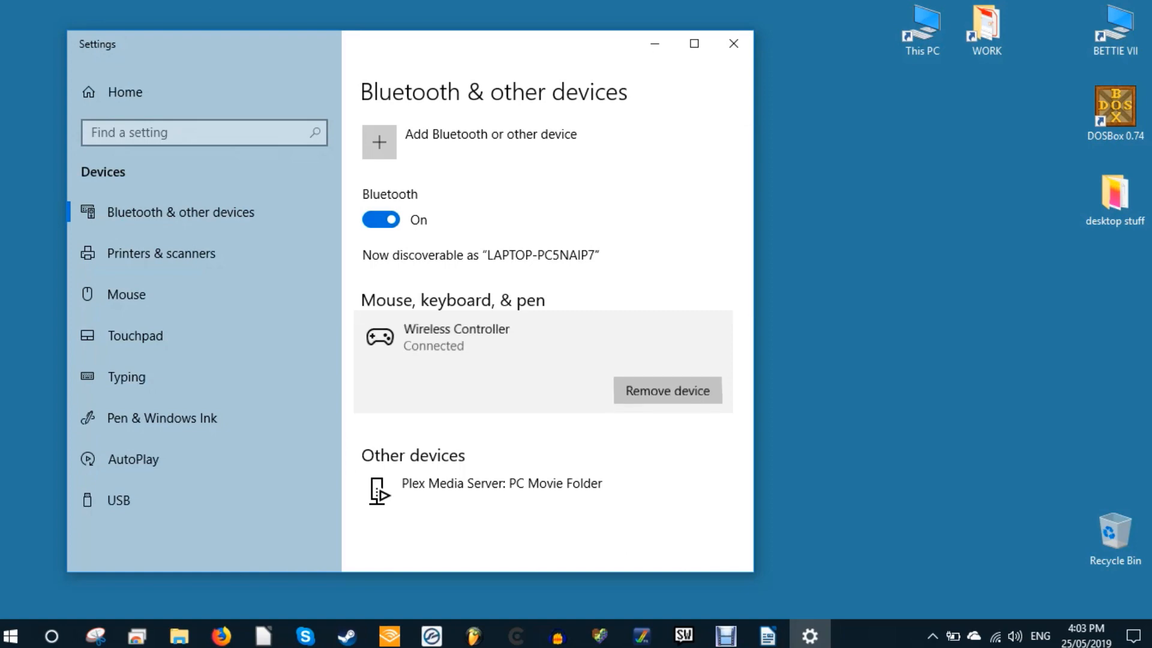
pyautogui.click(808, 632)
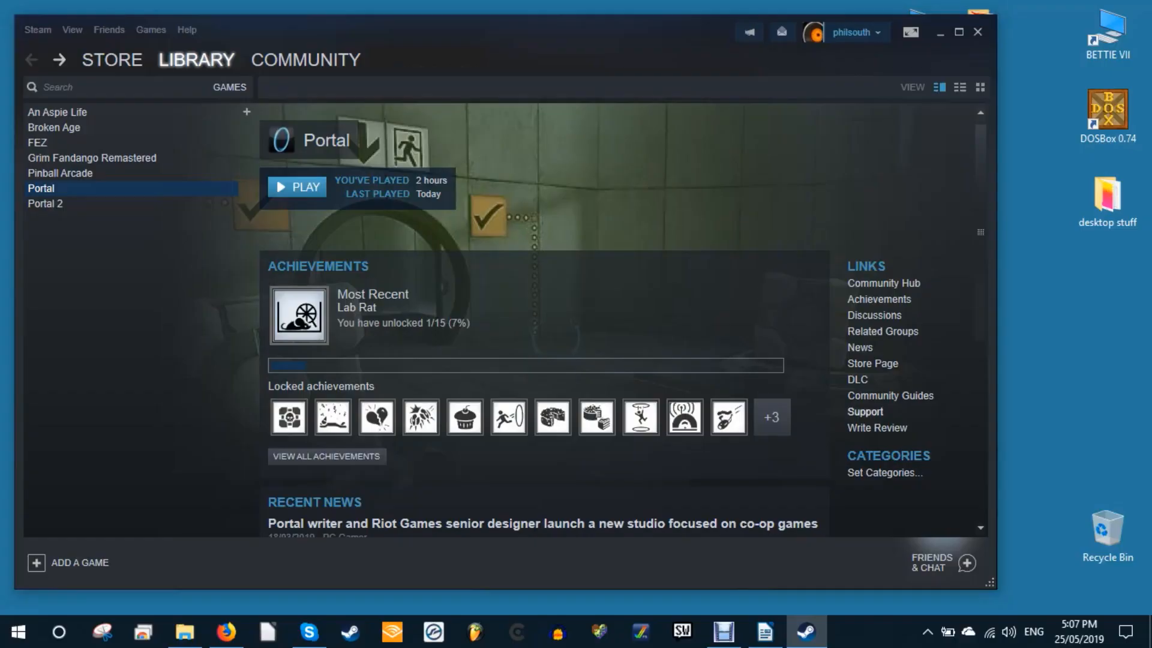
pyautogui.moveTo(911, 31)
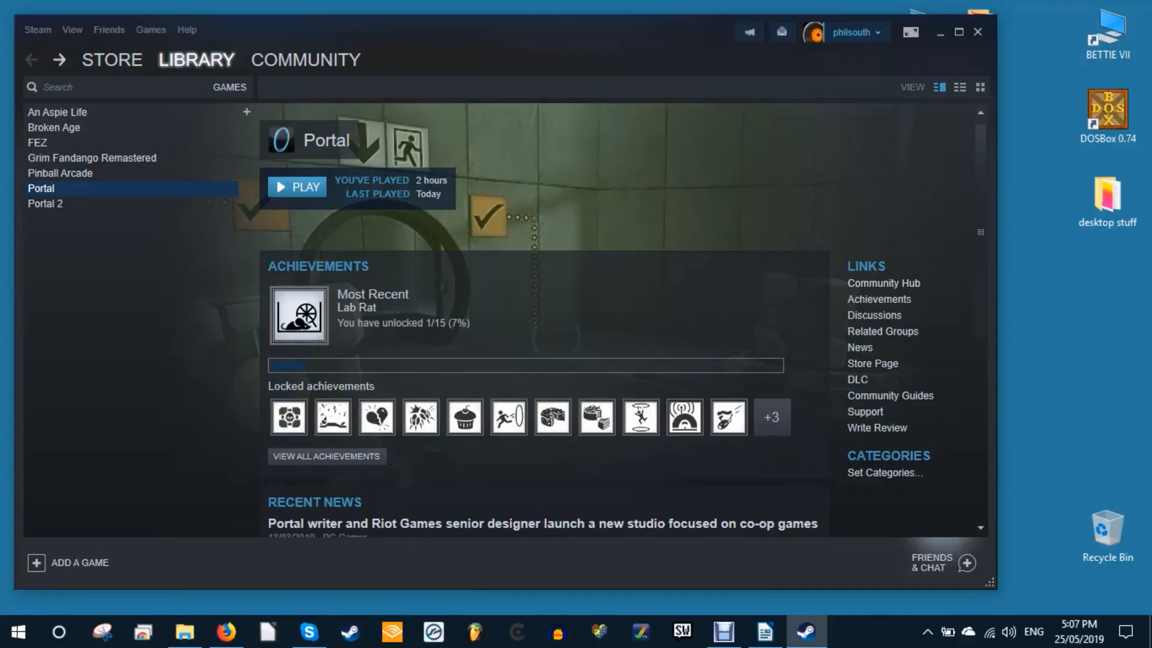
pyautogui.moveTo(911, 31)
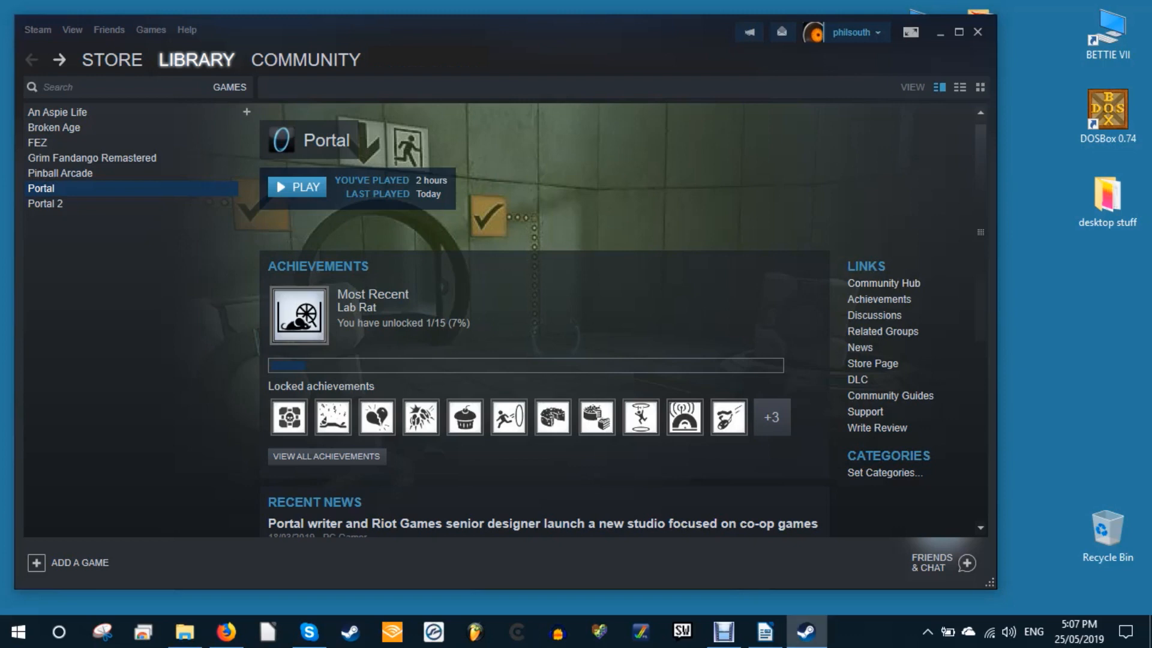
pyautogui.moveTo(910, 31)
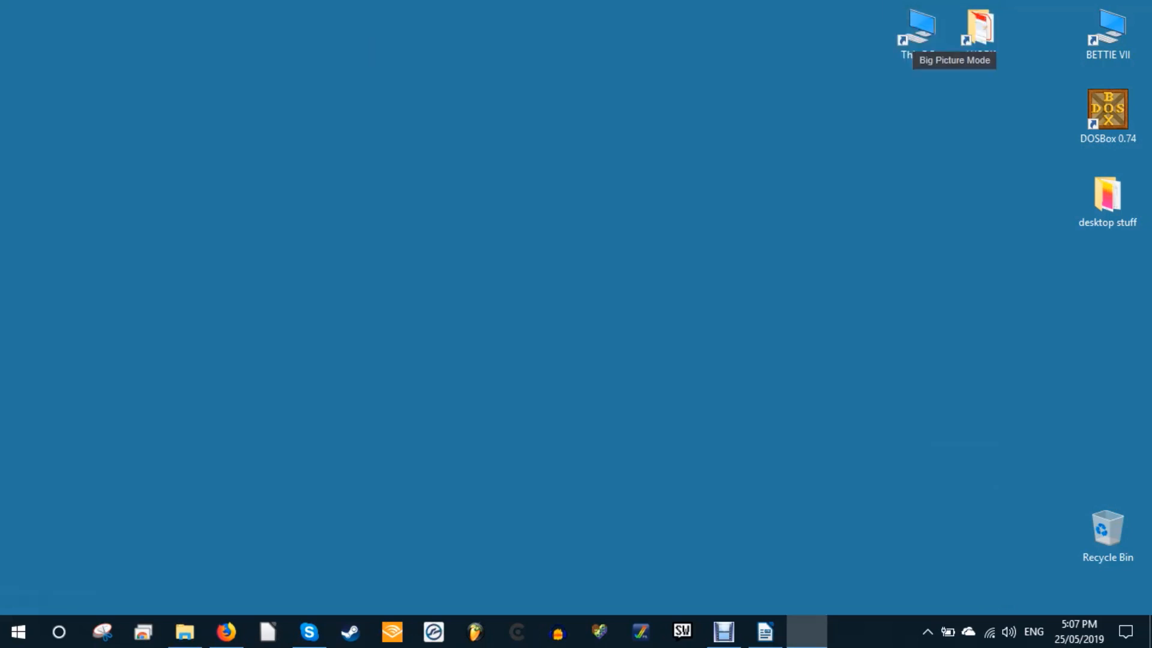
# Enter Steam Big Picture and open the Library page
pyautogui.click(977, 29)
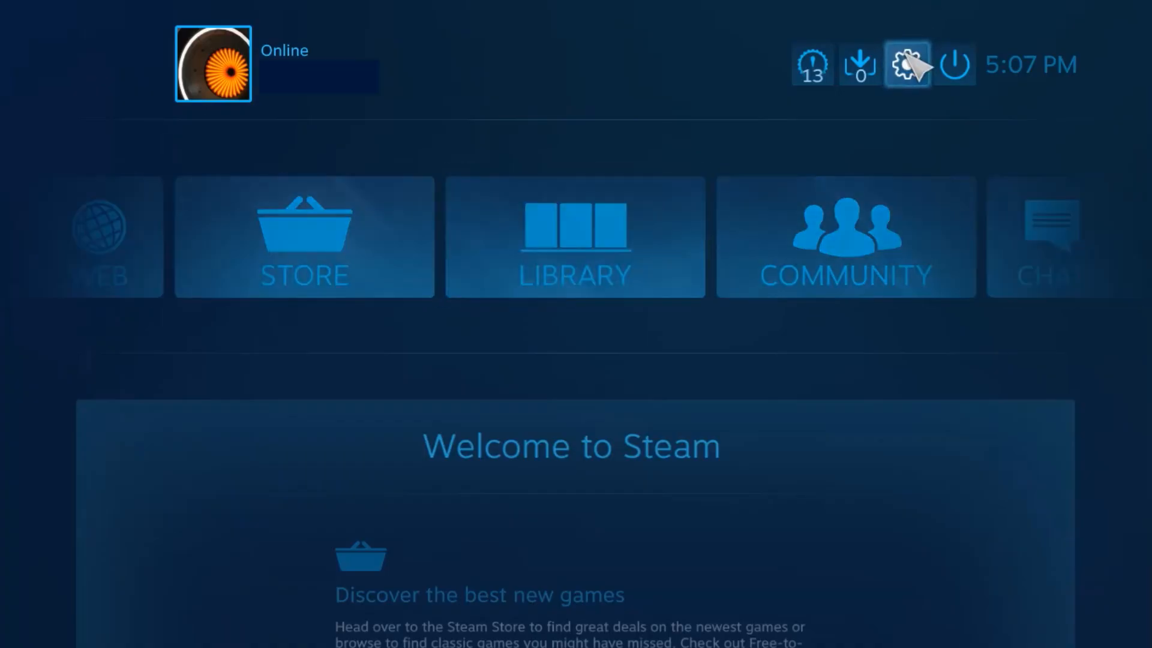
pyautogui.click(905, 65)
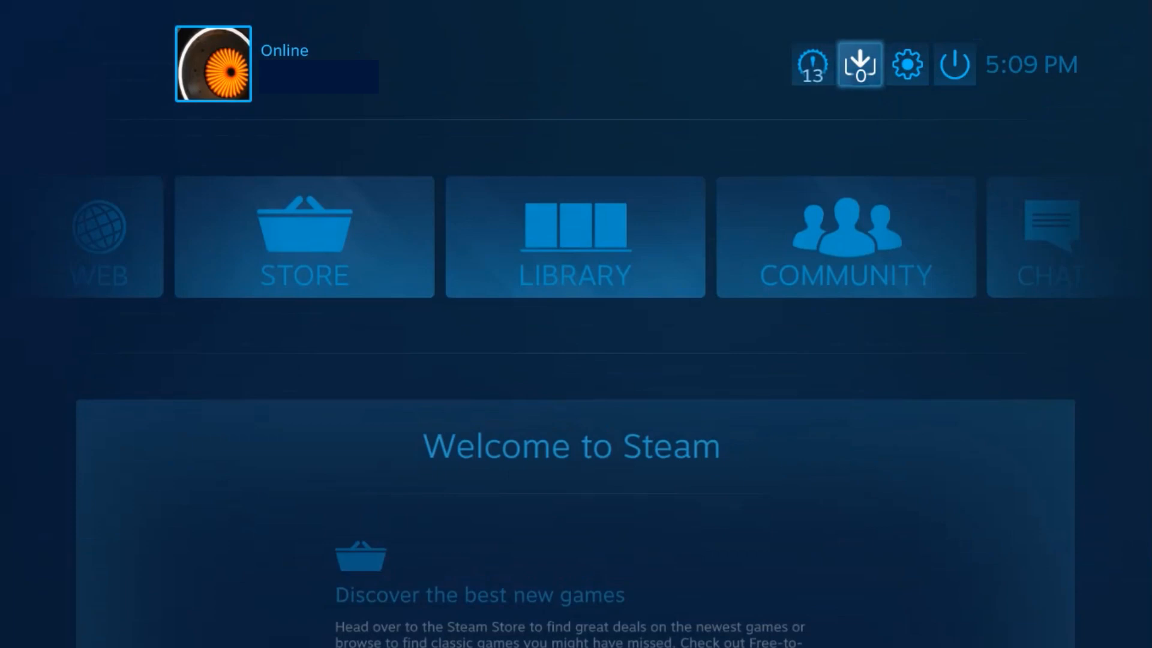
pyautogui.click(573, 236)
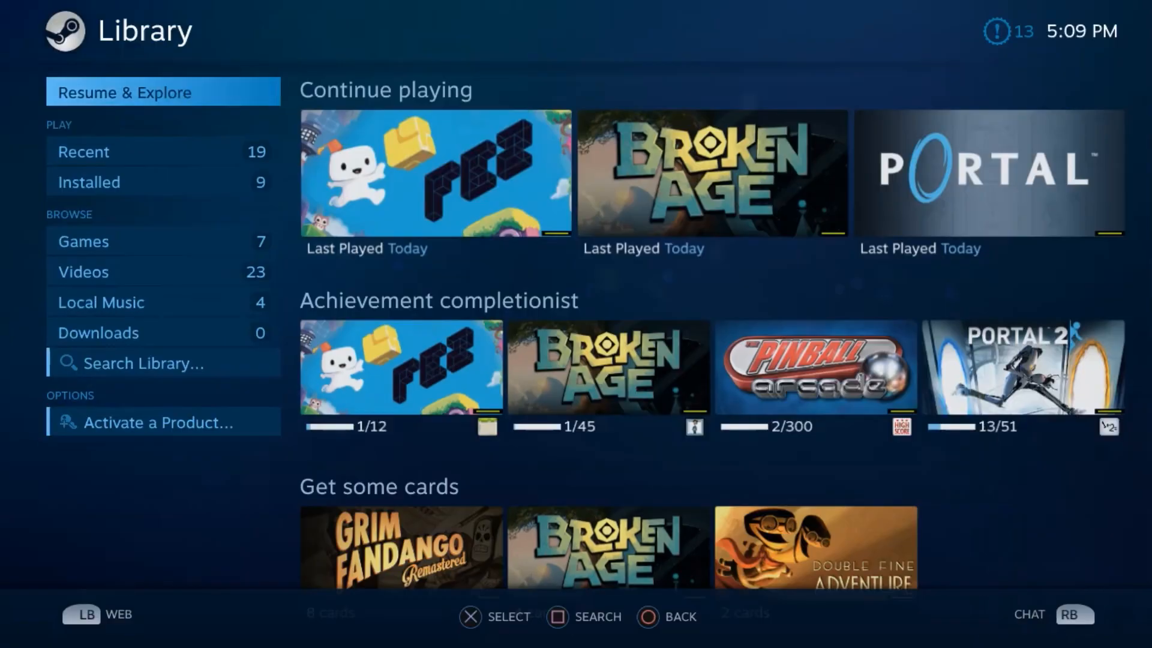
# Set FEZ's Steam Input Per-Game Setting to Forced On and confirm
pyautogui.click(435, 173)
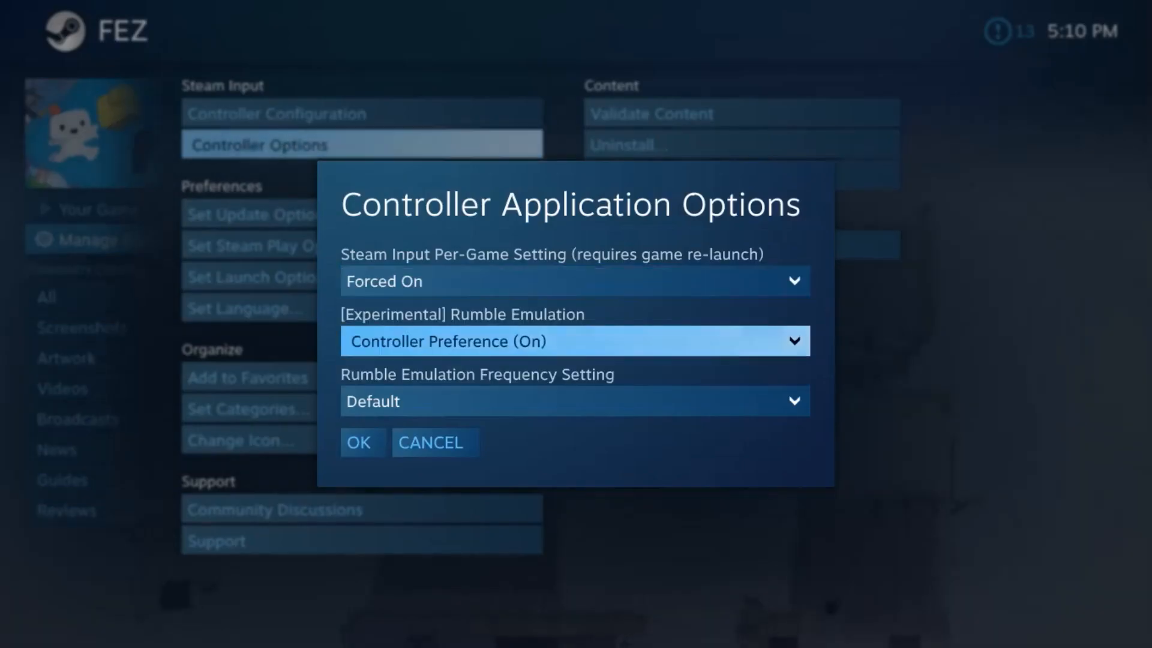
pyautogui.click(575, 401)
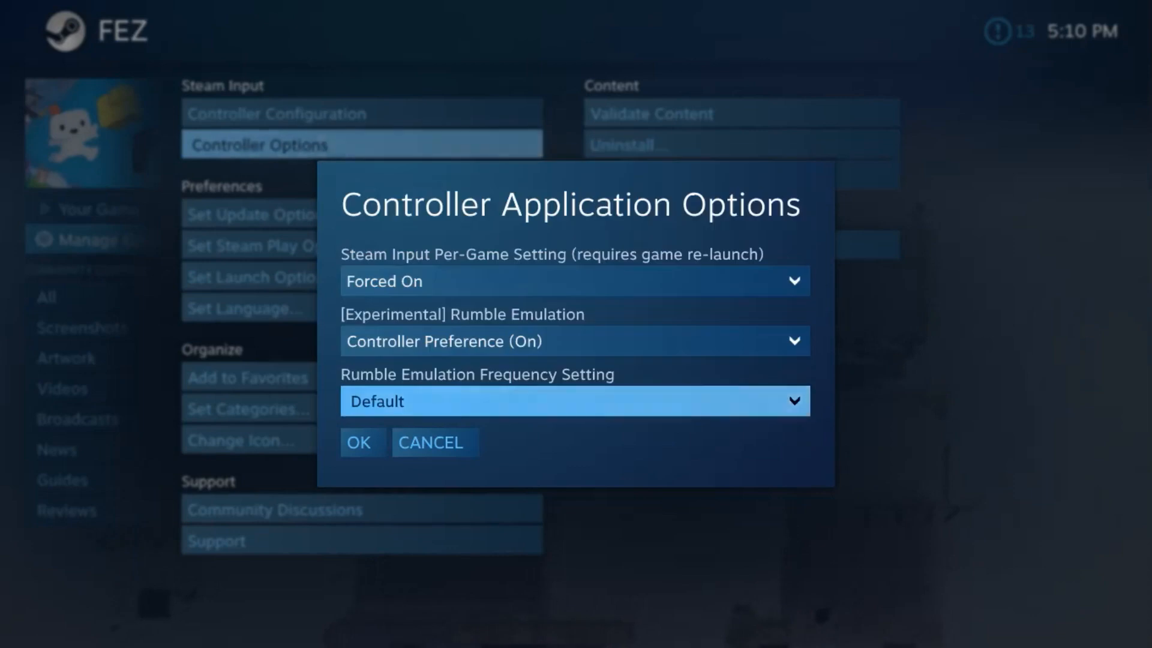
pyautogui.click(575, 401)
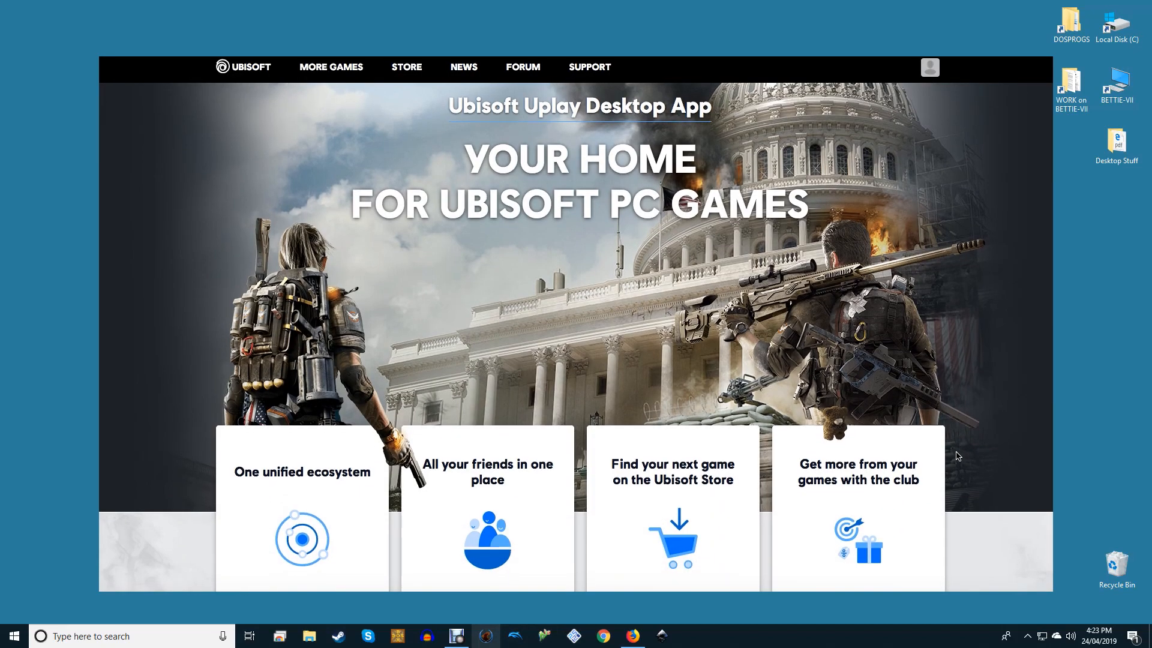
pyautogui.scroll(-3)
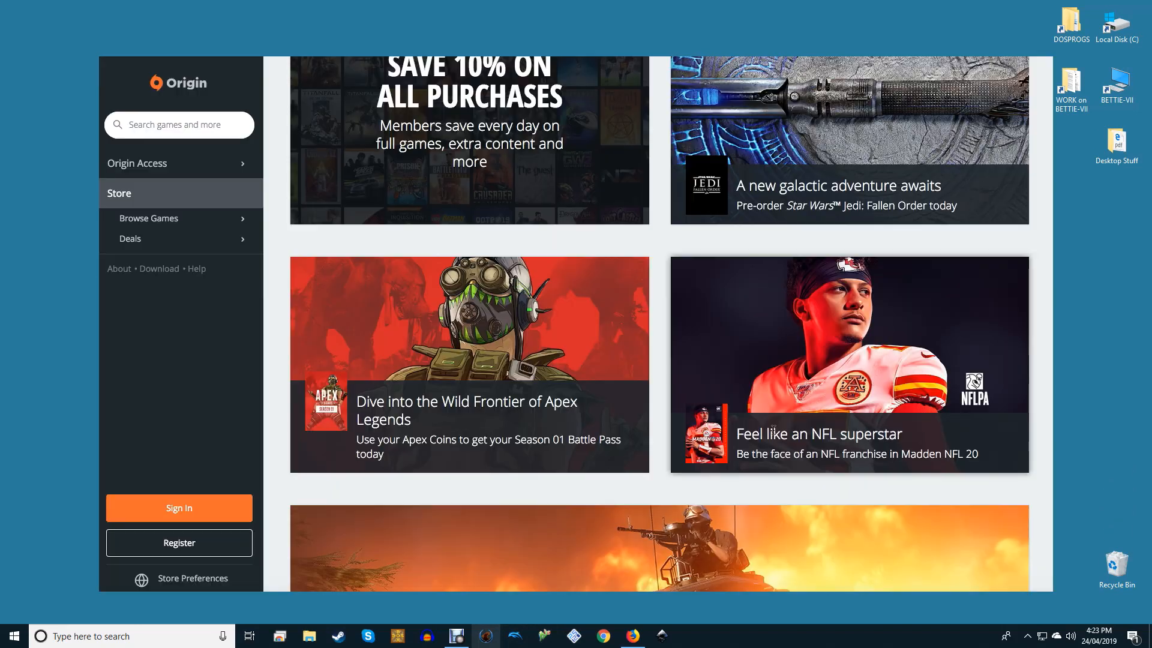
pyautogui.scroll(-3)
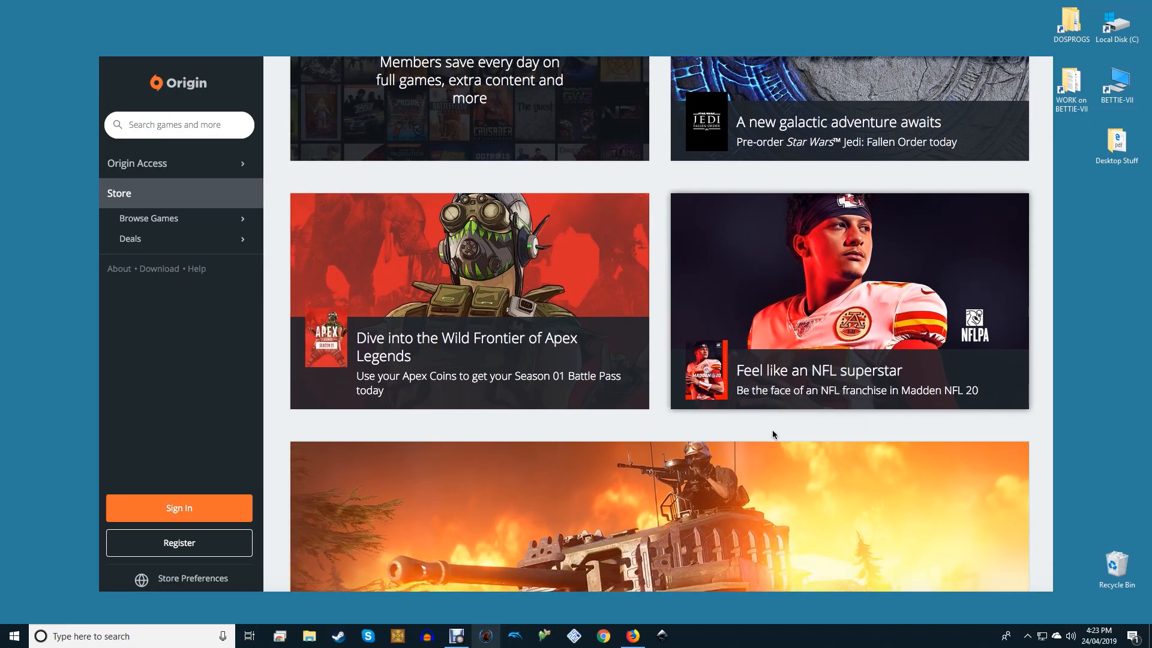
pyautogui.scroll(-3)
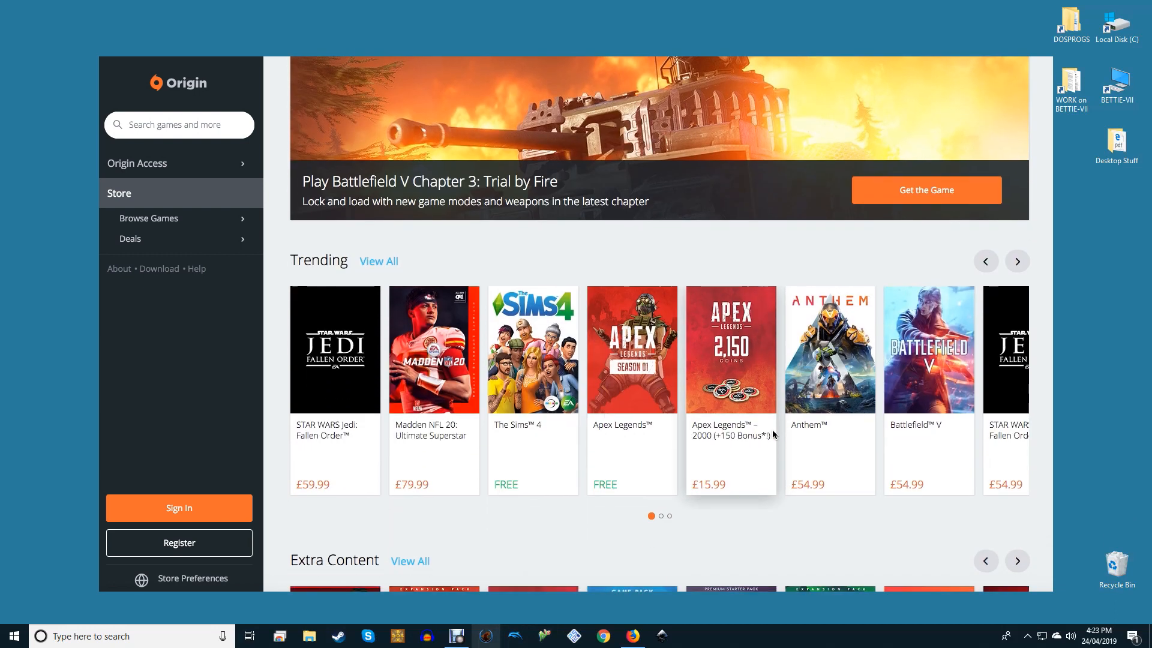
pyautogui.scroll(-3)
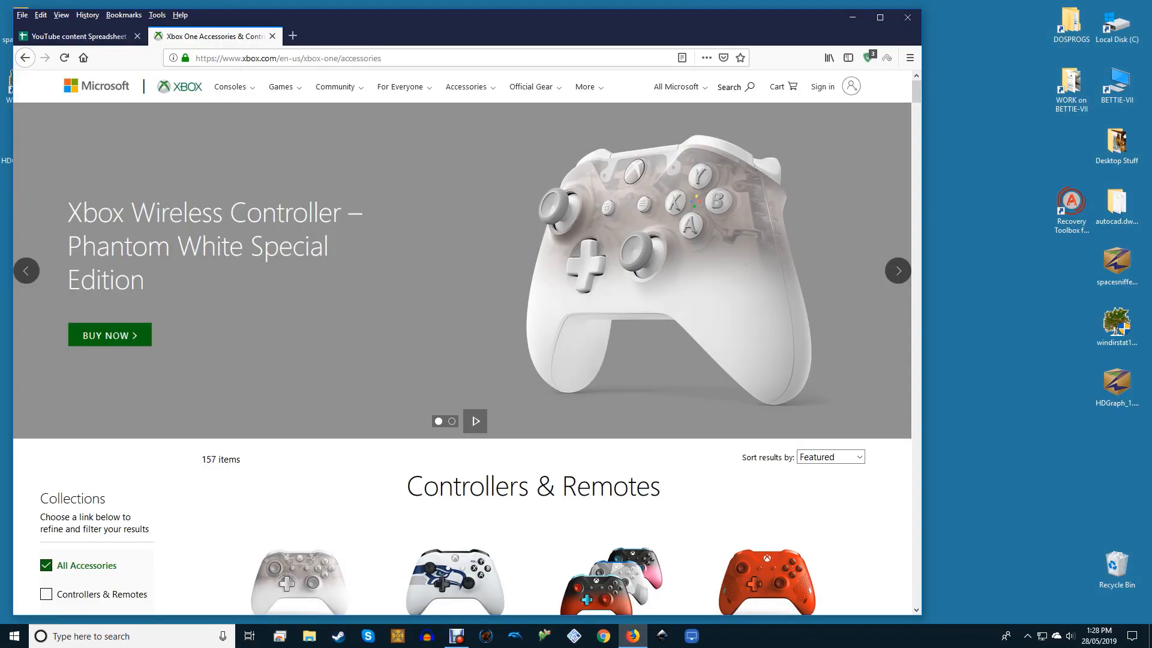
pyautogui.scroll(-3)
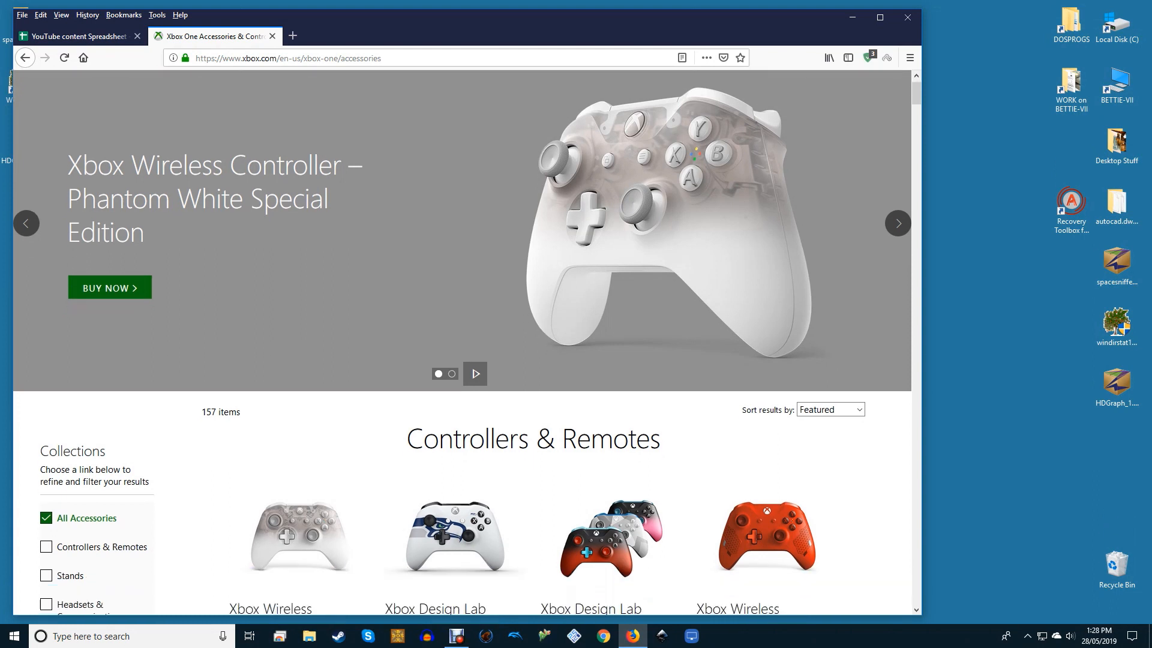
pyautogui.scroll(-3)
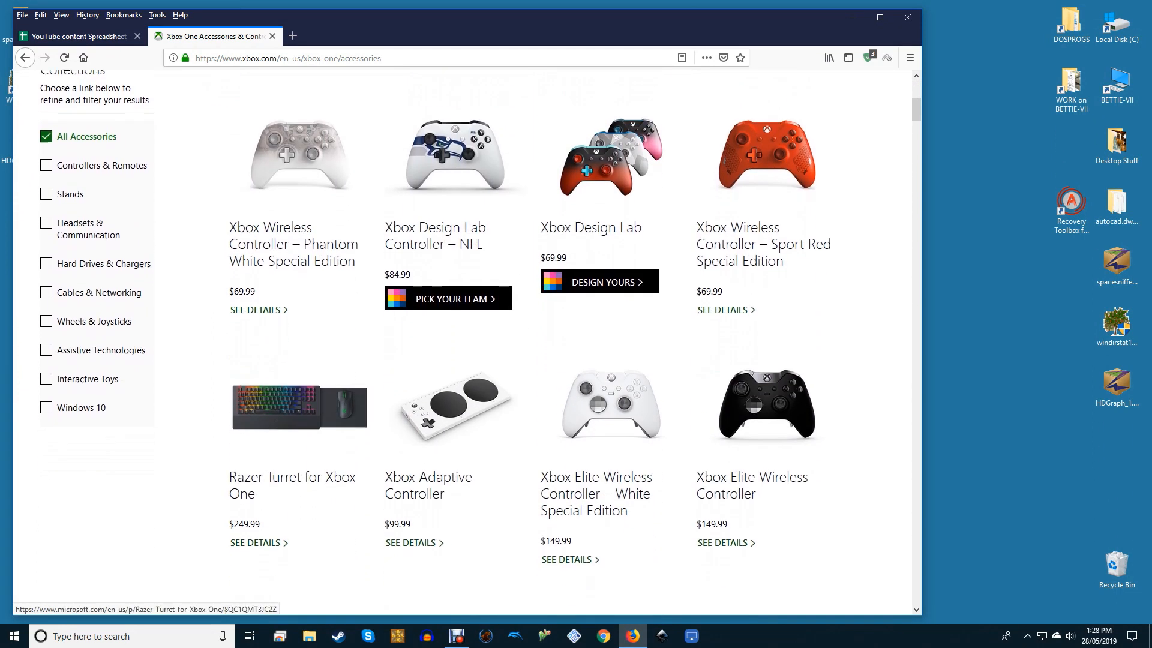
pyautogui.scroll(-3)
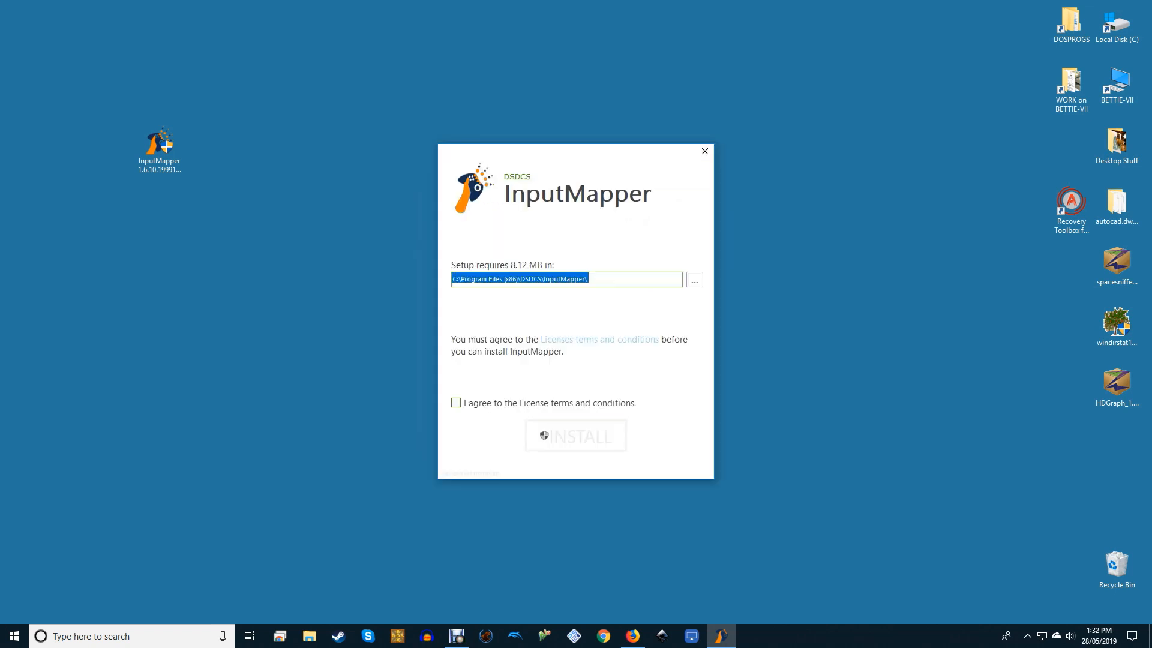
# Agree to the license terms and install InputMapper
pyautogui.click(456, 403)
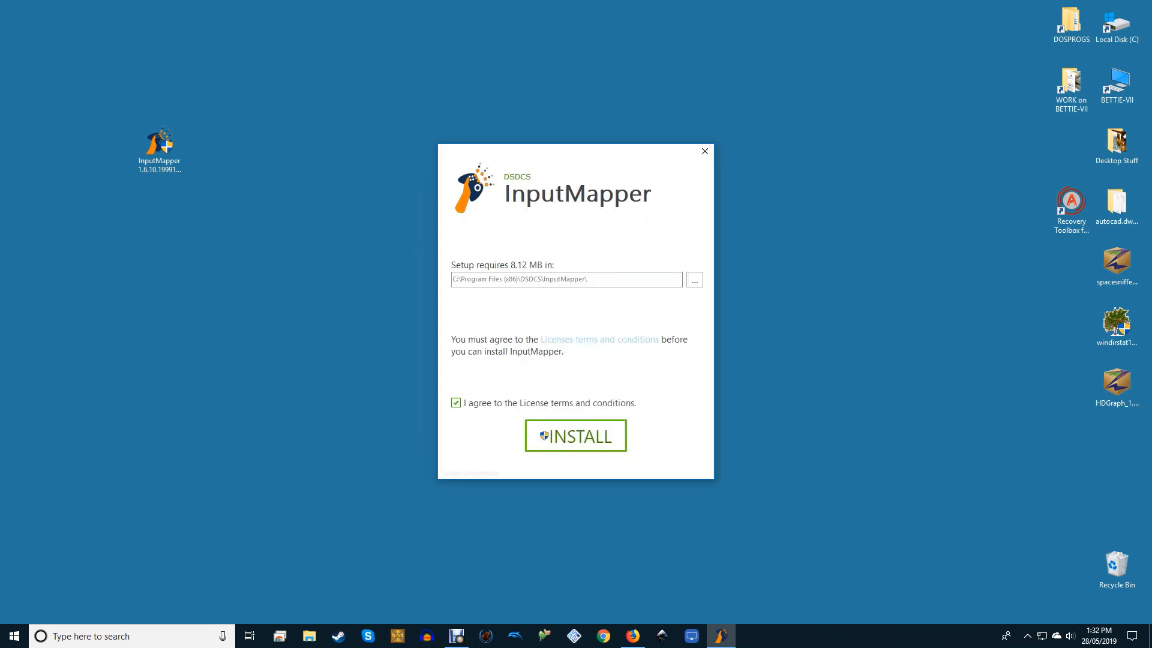
pyautogui.click(574, 434)
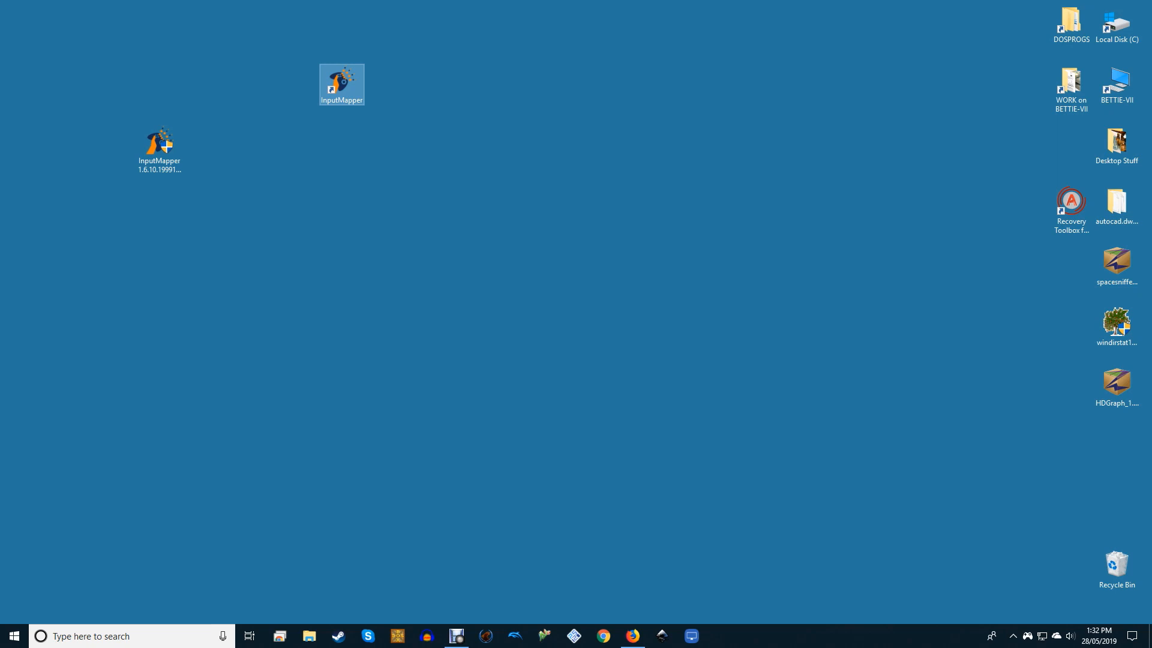
# Launch InputMapper from its desktop shortcut
pyautogui.doubleClick(342, 83)
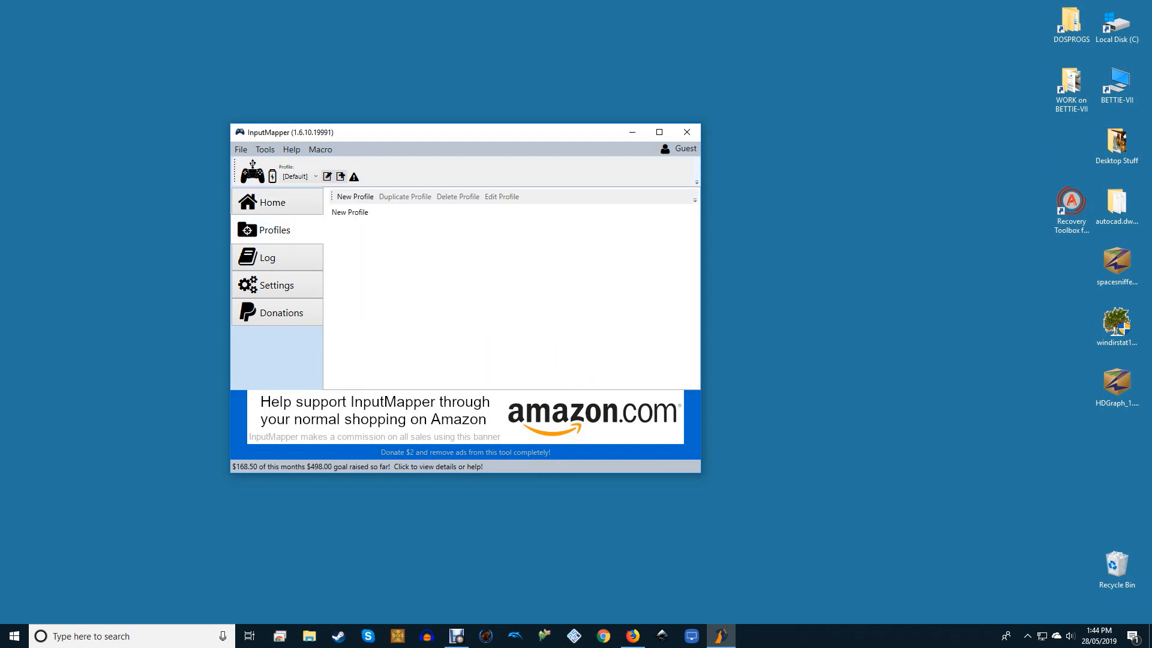
# Create a new controller profile showing its Mapping button assignments
pyautogui.click(355, 195)
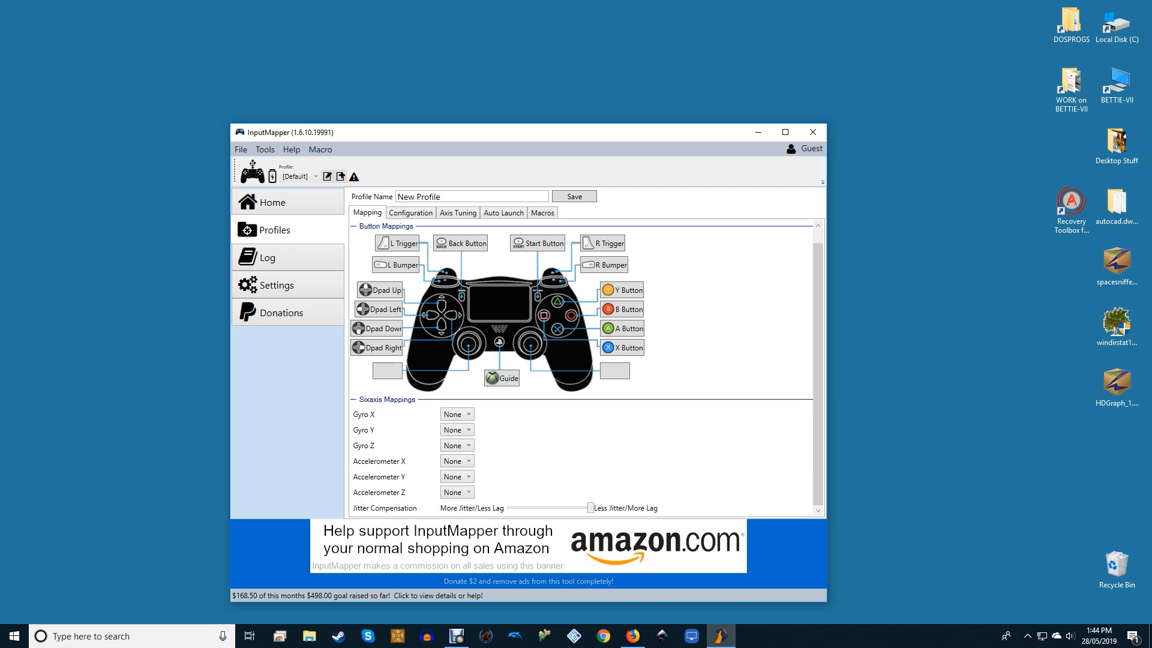
# Show the profile's Configuration settings with 'Trackpad as Mouse' ticked
pyautogui.click(410, 213)
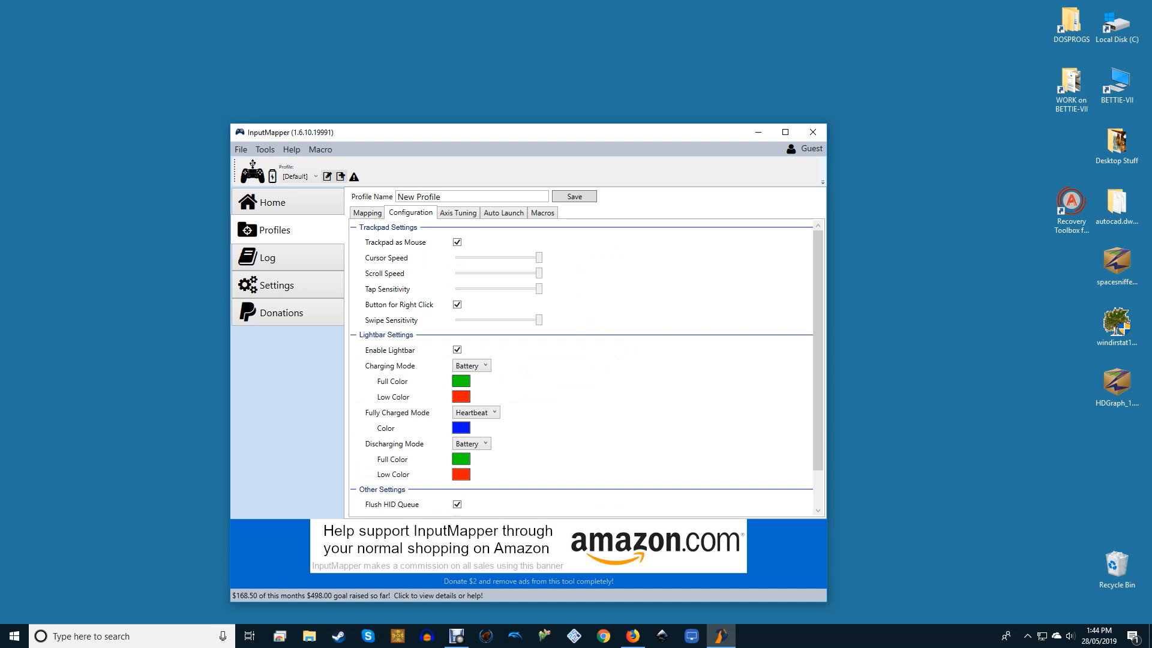